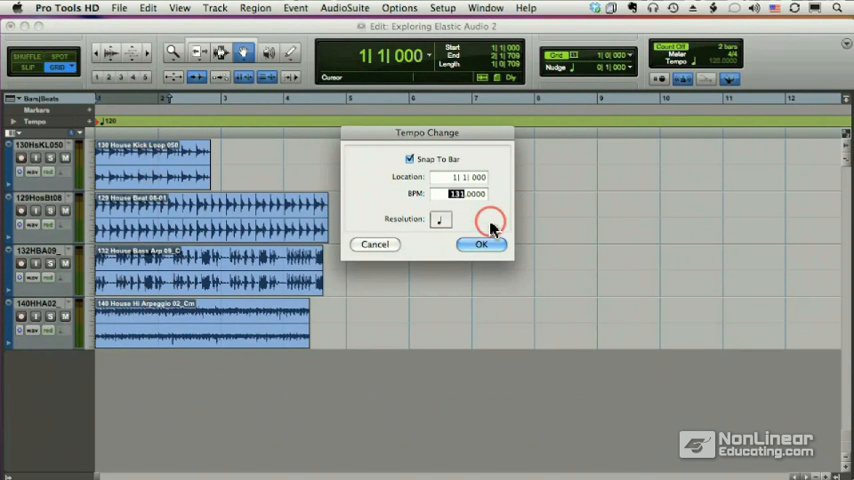
Confirm the tempo change to 131 BPM.
{"action": "left_click", "coordinate": [480, 244]}
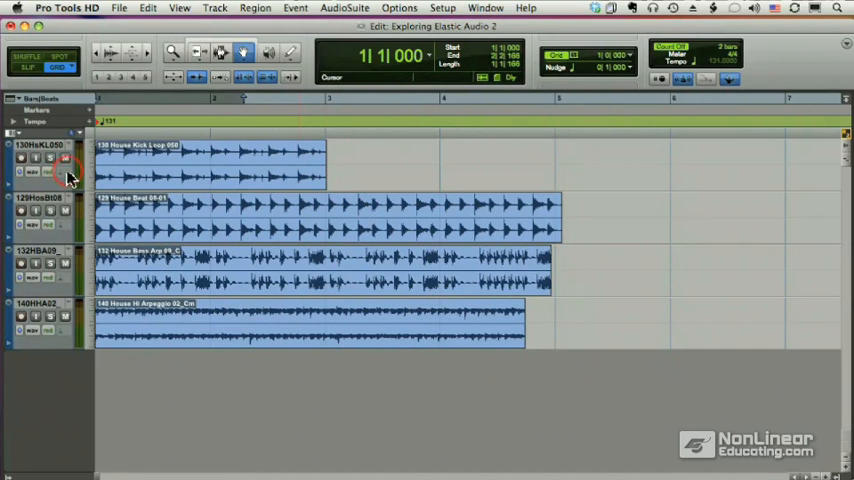
{"action": "mouse_move", "coordinate": [27, 198]}
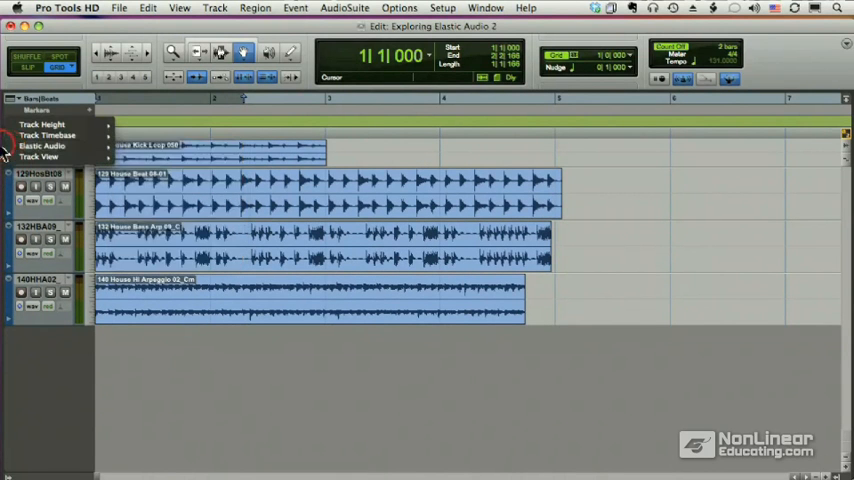
Choose the Rhythmic Elastic Audio algorithm for the kick track.
{"action": "left_click", "coordinate": [45, 145]}
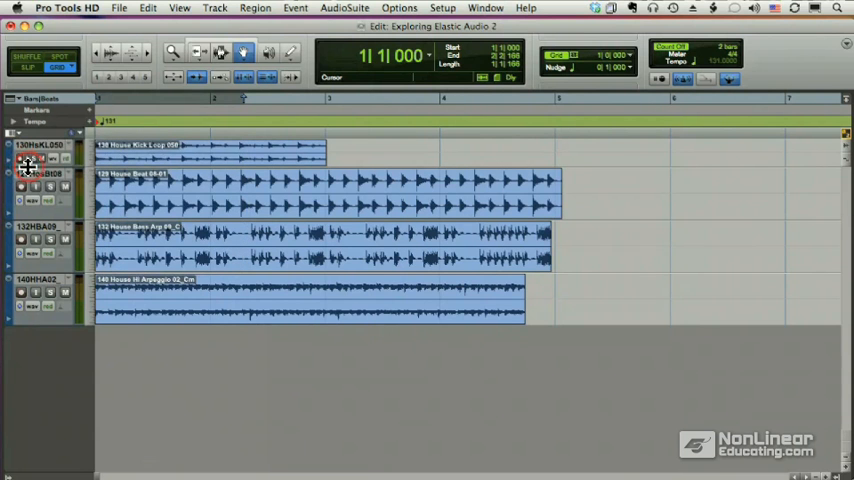
{"action": "left_click", "coordinate": [55, 172]}
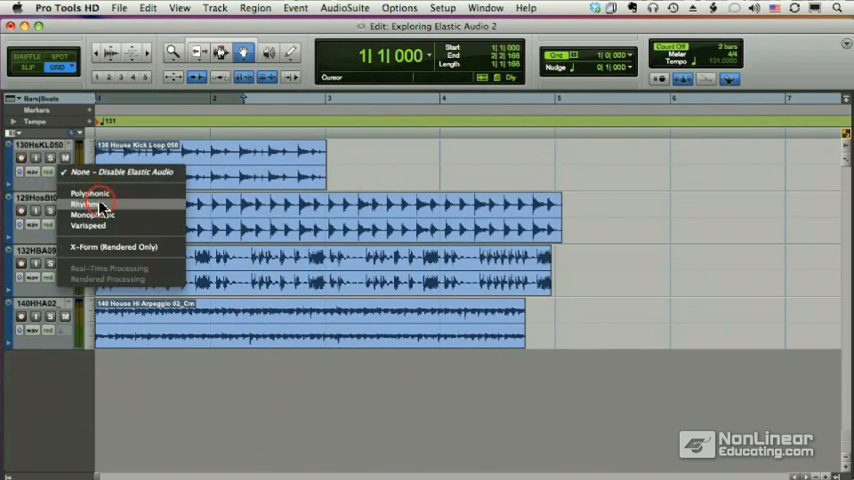
{"action": "mouse_move", "coordinate": [90, 193]}
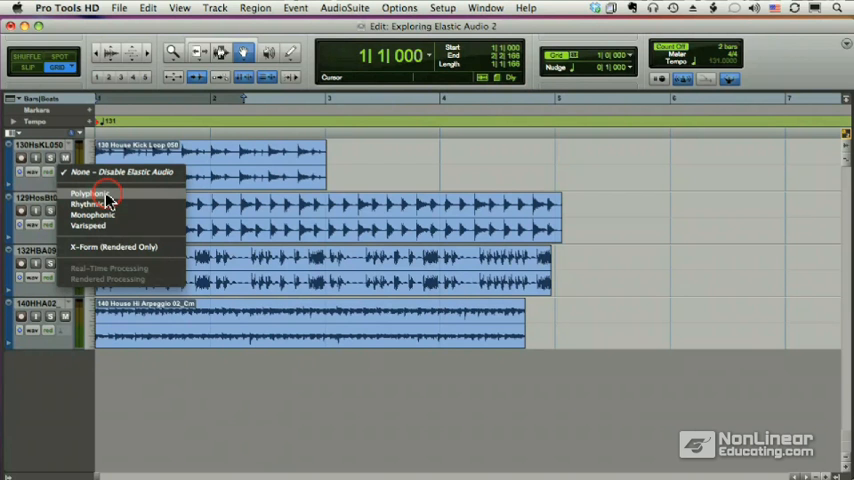
{"action": "mouse_move", "coordinate": [142, 196]}
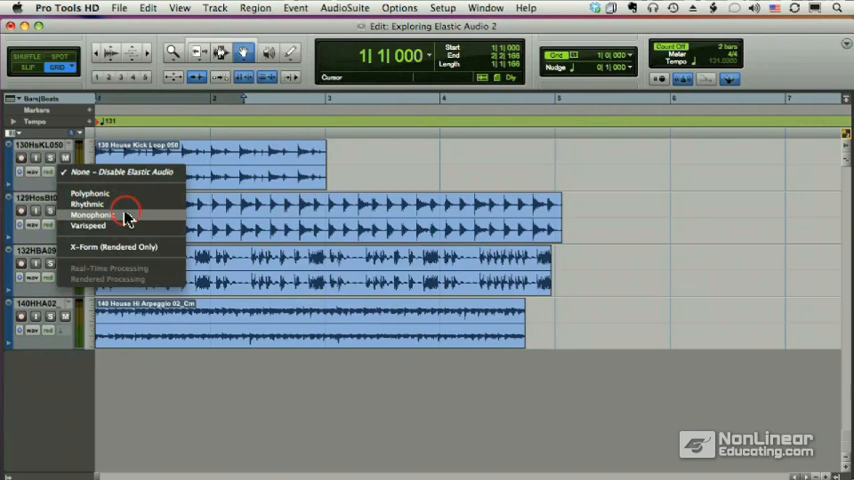
{"action": "mouse_move", "coordinate": [128, 229]}
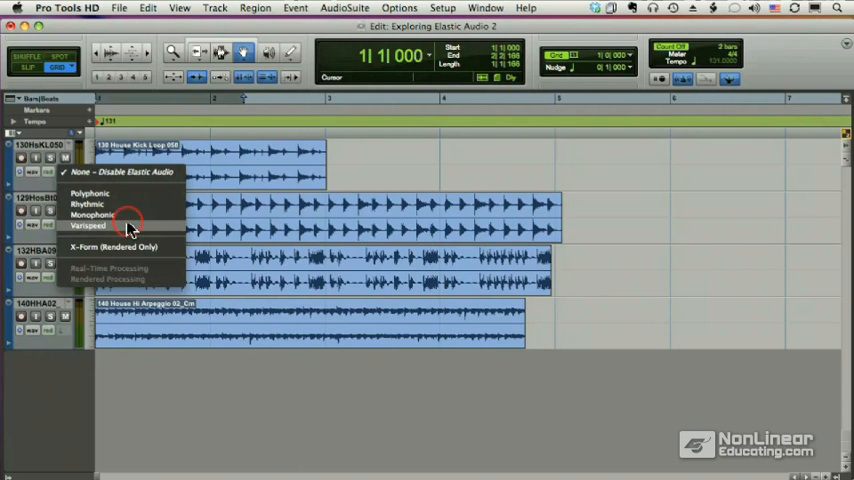
{"action": "mouse_move", "coordinate": [165, 247]}
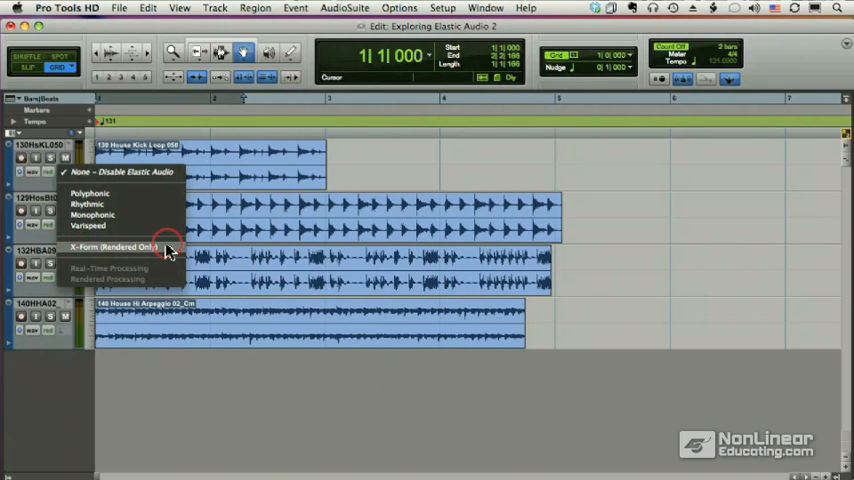
{"action": "mouse_move", "coordinate": [115, 204]}
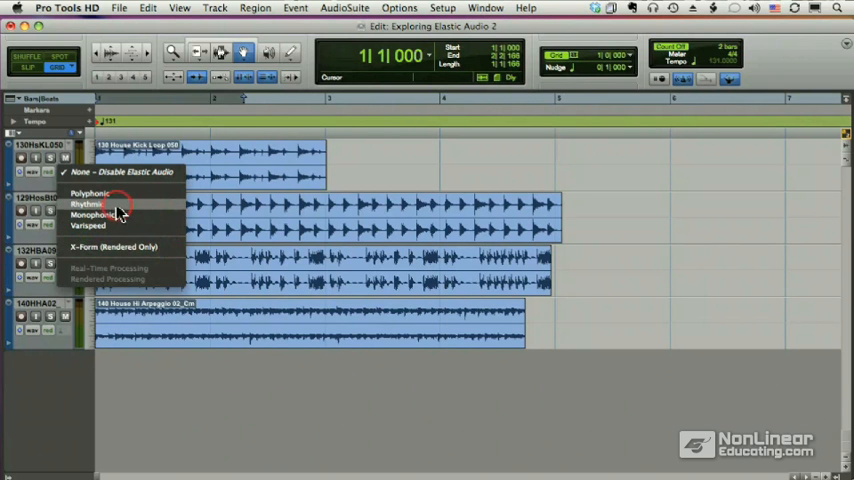
{"action": "left_click", "coordinate": [89, 204]}
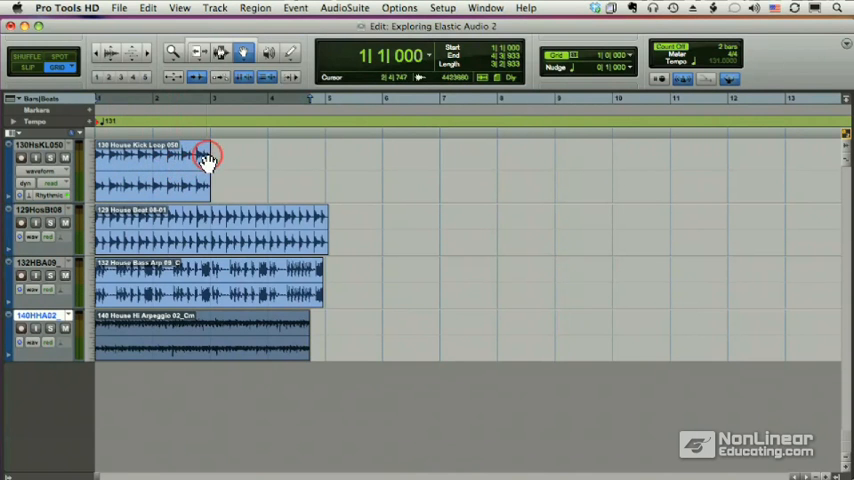
Switch the Trim tool to its TCE time-stretching mode.
{"action": "left_click", "coordinate": [200, 52]}
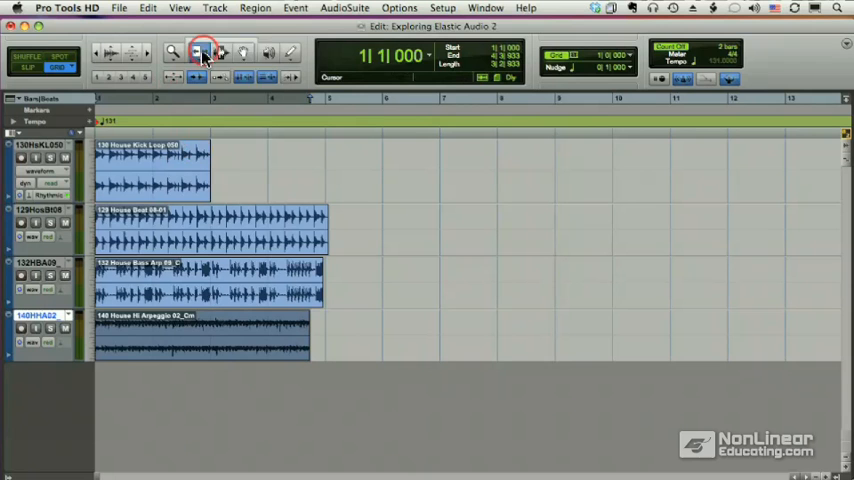
{"action": "left_click", "coordinate": [204, 53]}
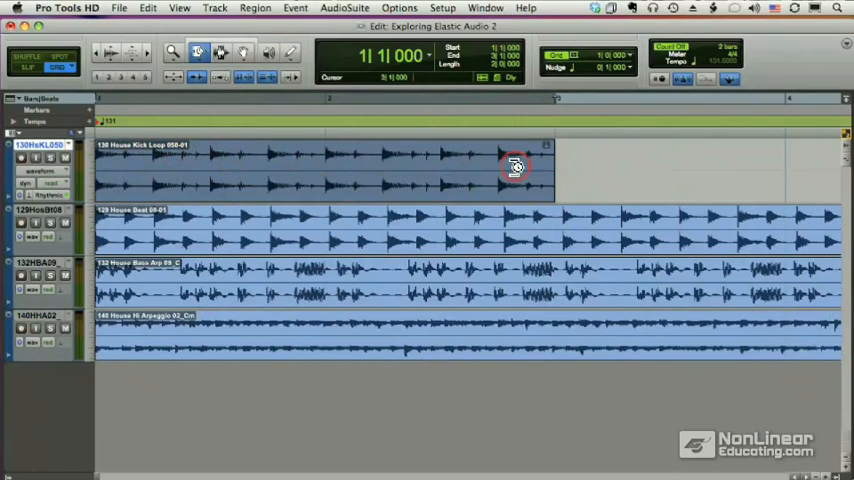
{"action": "mouse_move", "coordinate": [593, 166]}
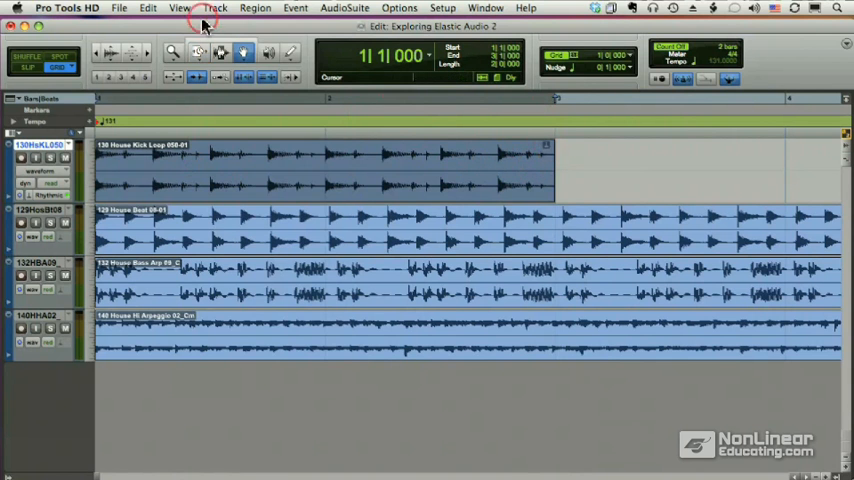
Turn on View > Region > Processing State to show region processing.
{"action": "left_click", "coordinate": [180, 8]}
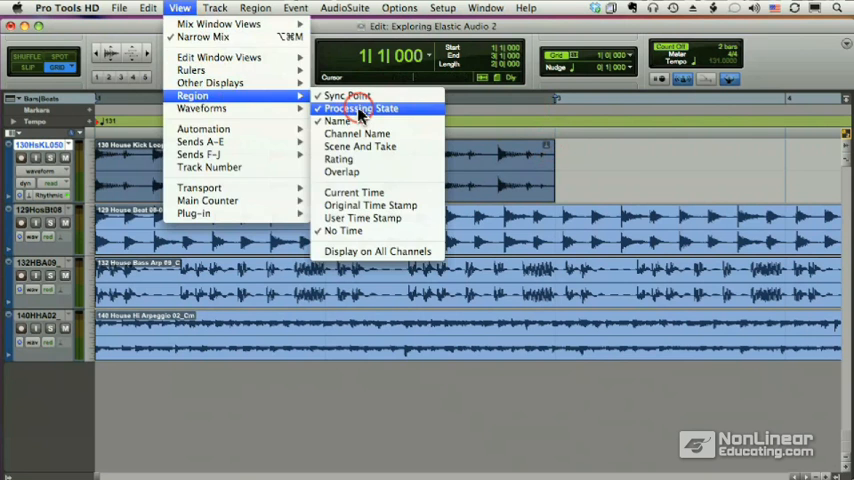
{"action": "left_click", "coordinate": [360, 108]}
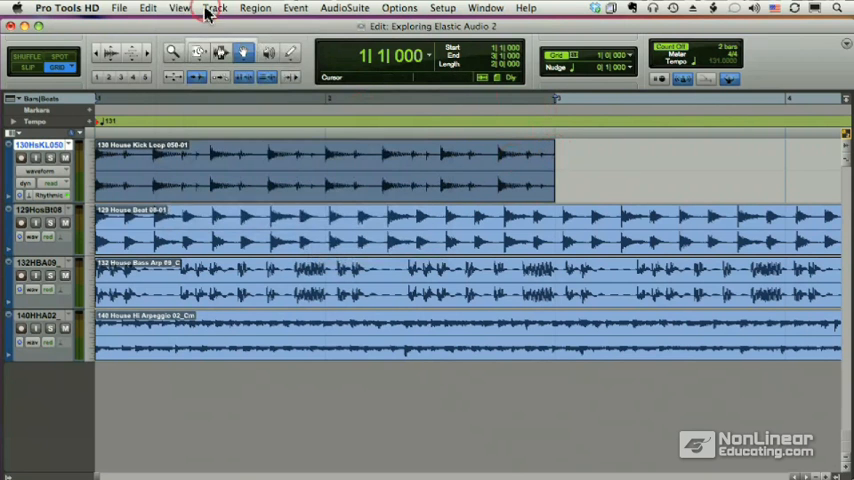
{"action": "left_click", "coordinate": [180, 8]}
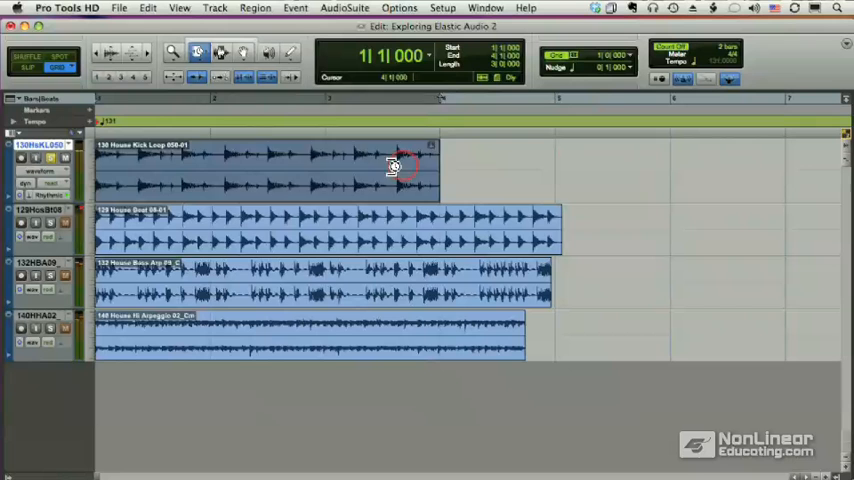
{"action": "mouse_move", "coordinate": [490, 162]}
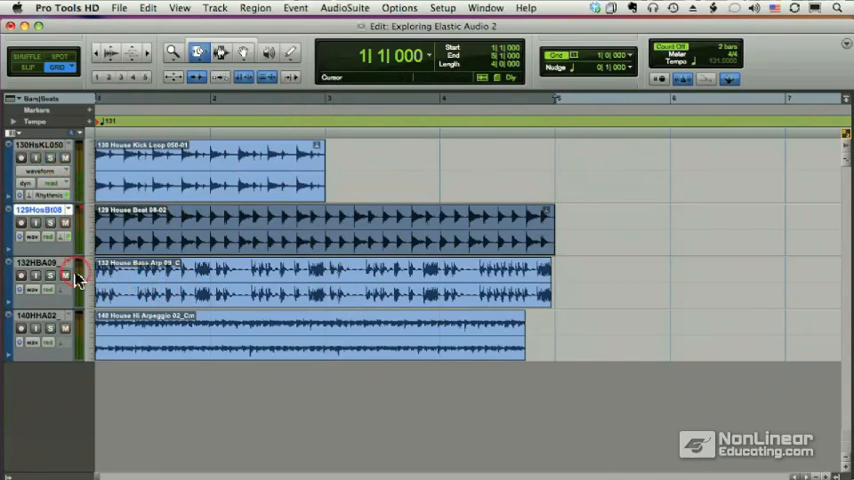
Set the bass track's Elastic Audio algorithm to Monophonic.
{"action": "left_click", "coordinate": [63, 289]}
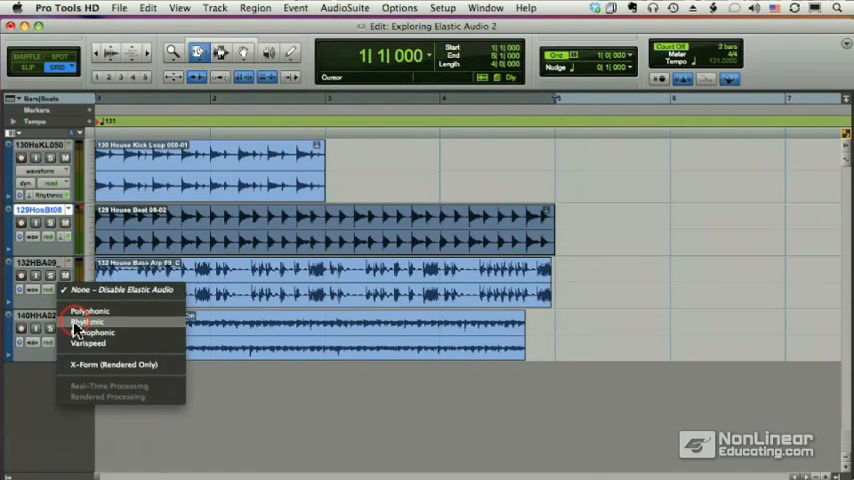
{"action": "mouse_move", "coordinate": [90, 332]}
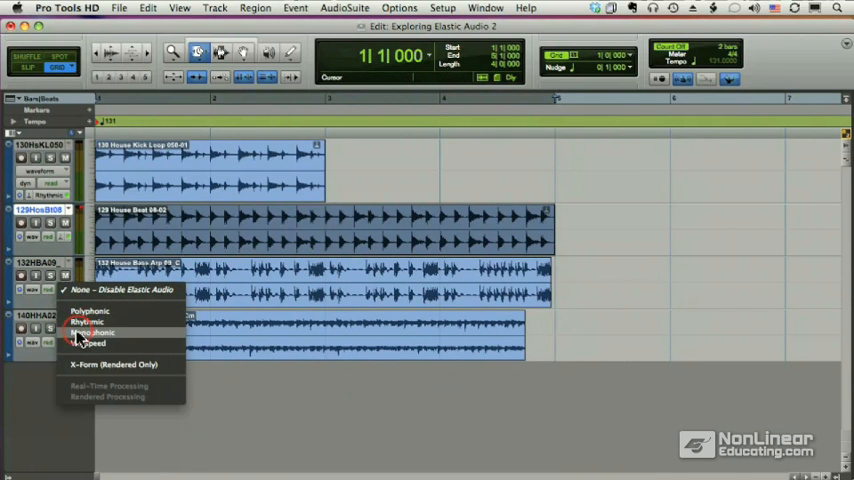
{"action": "left_click", "coordinate": [92, 332]}
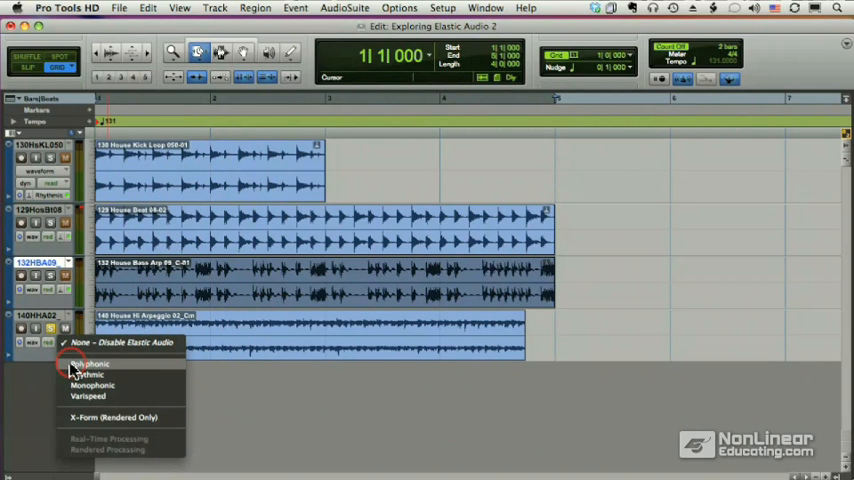
Apply Polyphonic to the Hi Arpeggio track and TCE-trim its region to bar 5.
{"action": "left_click", "coordinate": [88, 363]}
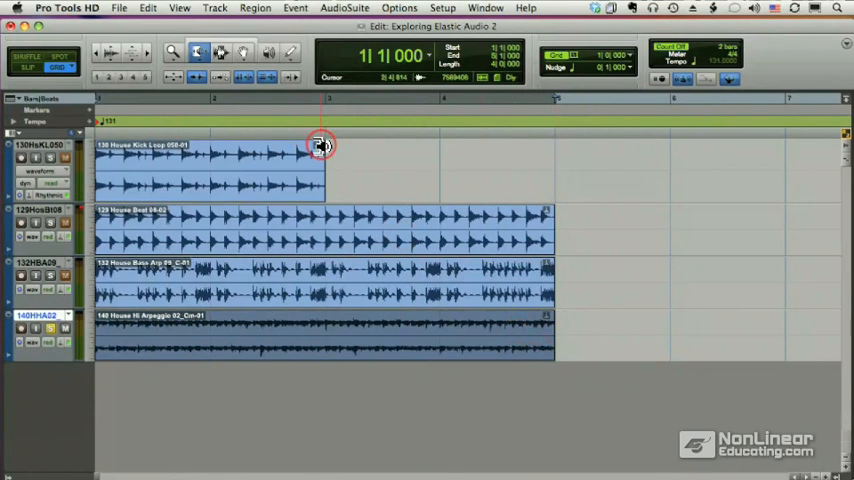
{"action": "left_click_drag", "start_coordinate": [322, 146], "coordinate": [518, 162]}
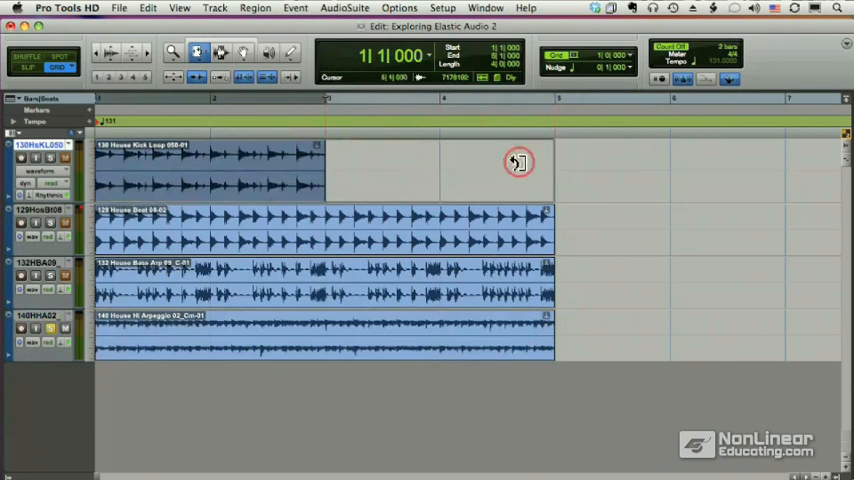